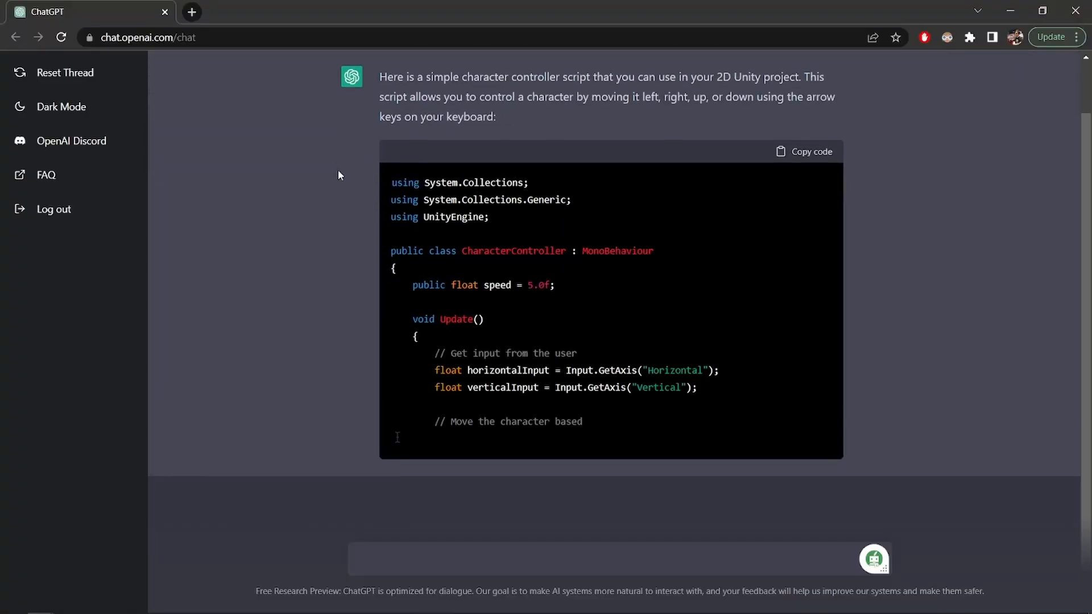
- Scroll down through the previous Unity character controller answer before starting a fresh chat
scroll("down", 3)
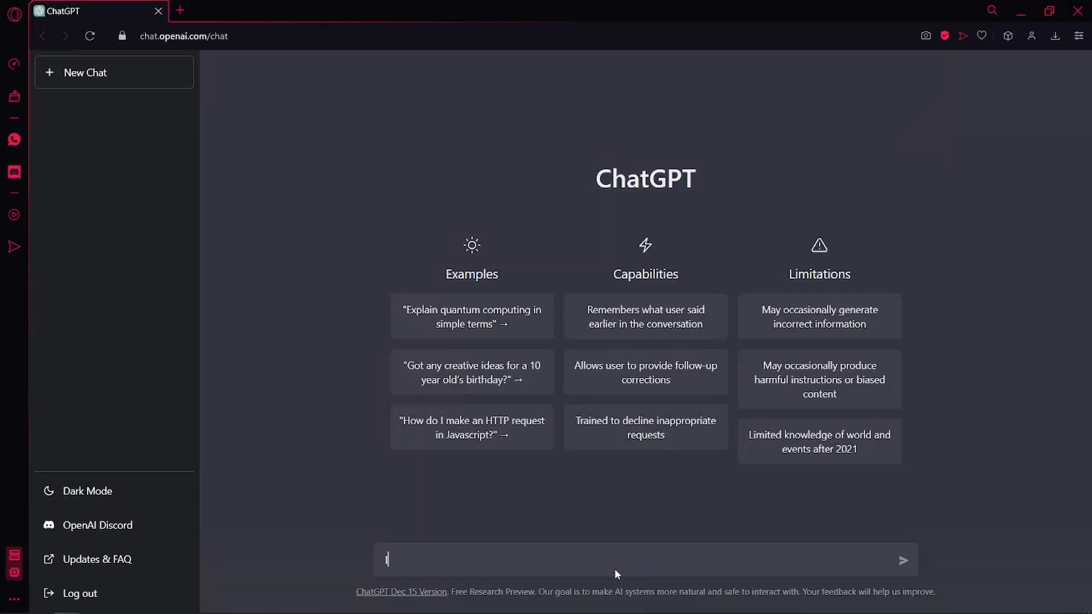
- Ask ChatGPT to implement Snake for a C++ framework handling window input and drawing, and review the code
type("I have a framework in c++ that handles")
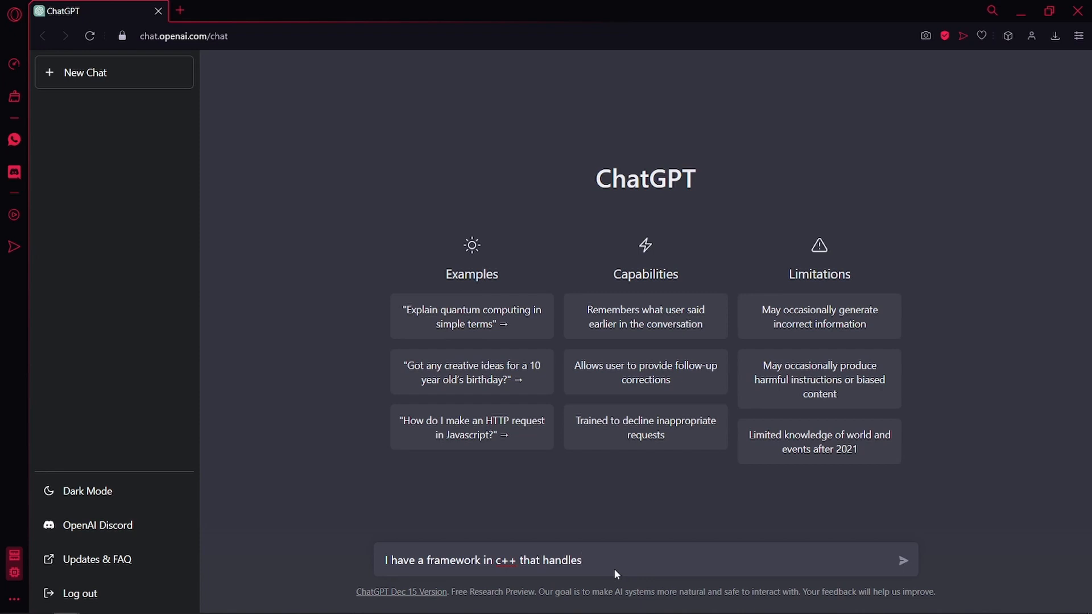
type("window input and drawing to the screen,")
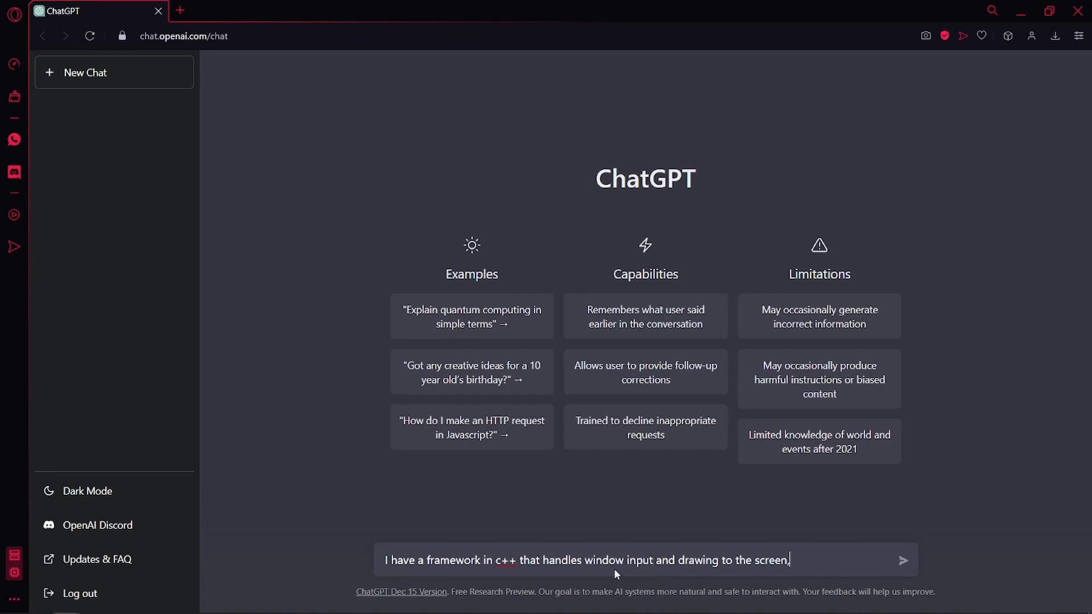
type("can you implement snake?")
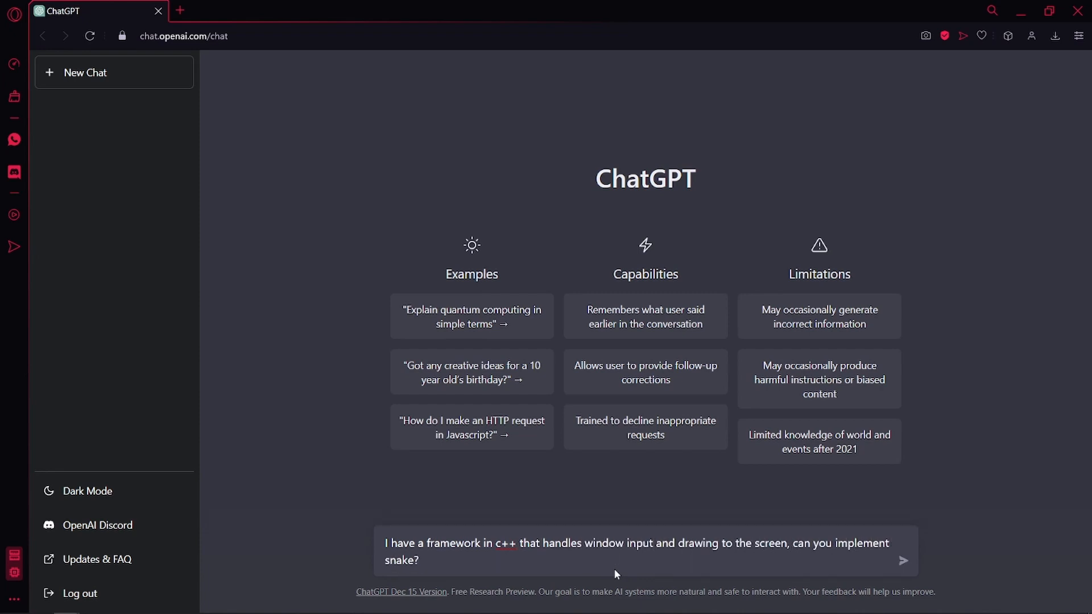
left_click(903, 561)
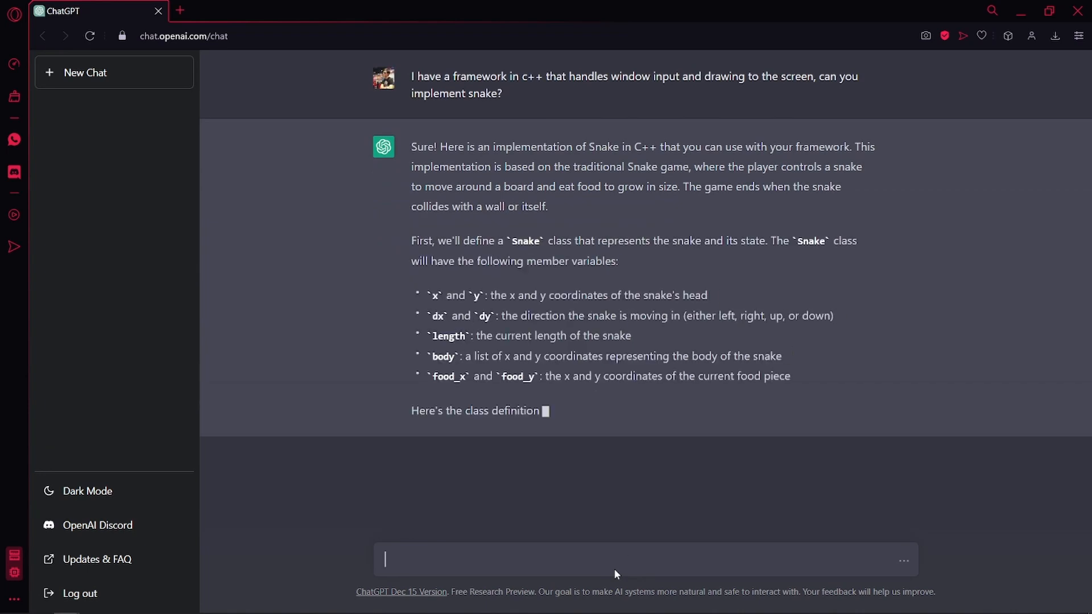
scroll("down", 3)
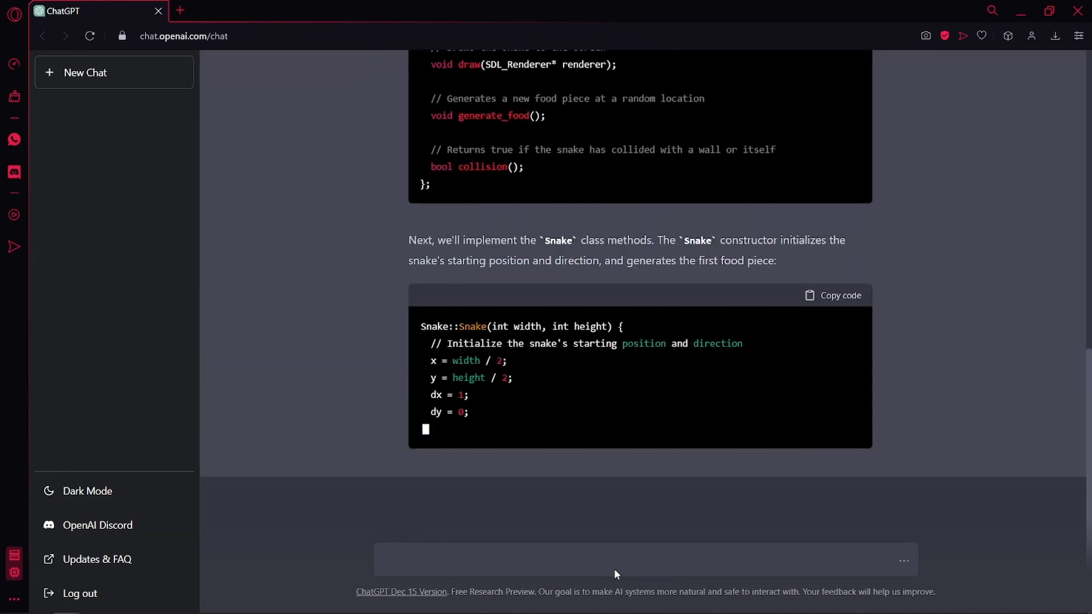
scroll("down", 3)
type("can i teach you about my c+framework")
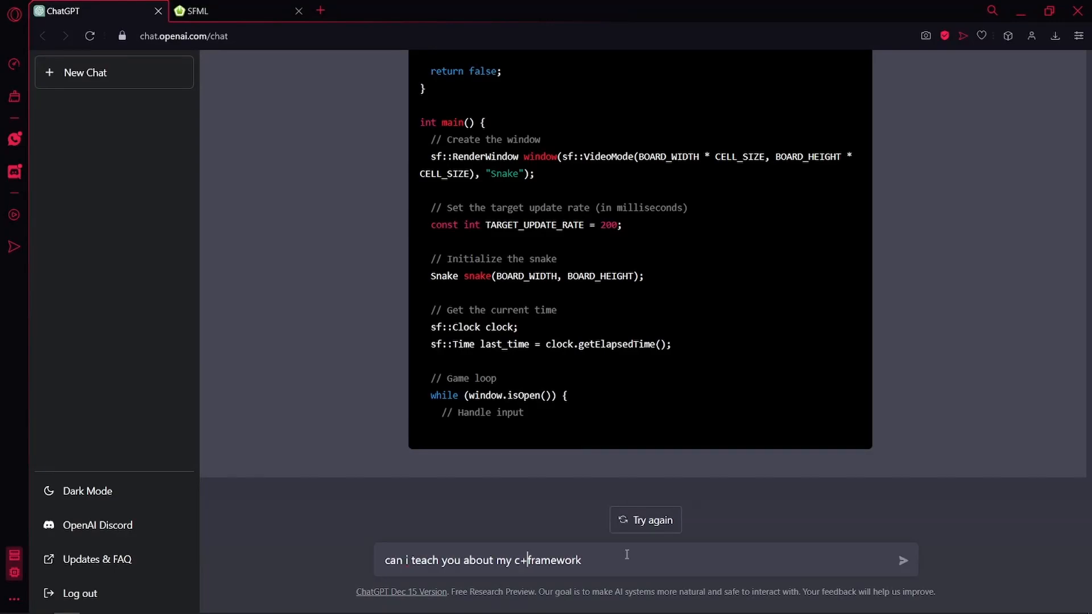
- Send the pasted game framework code, review the GL2D Flappy Bird answer, and close the test-run game window
type("+ game framework and t")
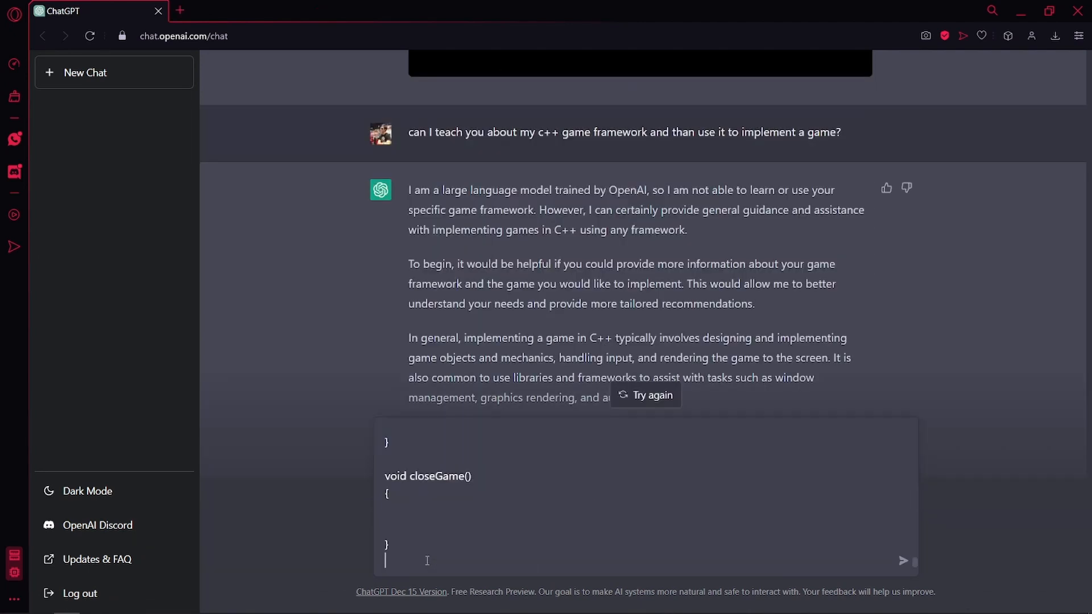
left_click(903, 561)
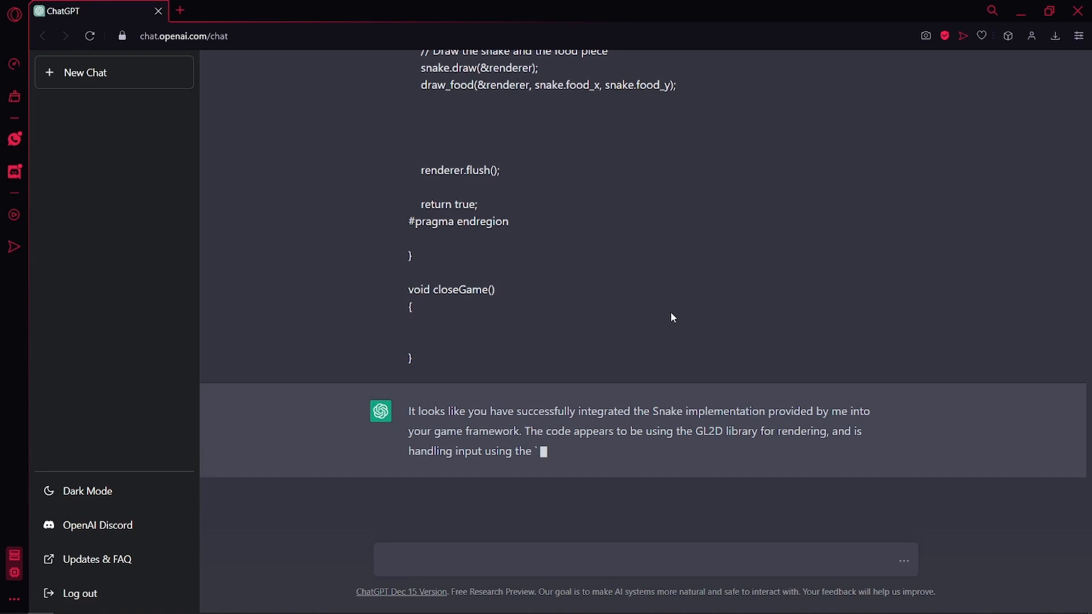
scroll("down", 3)
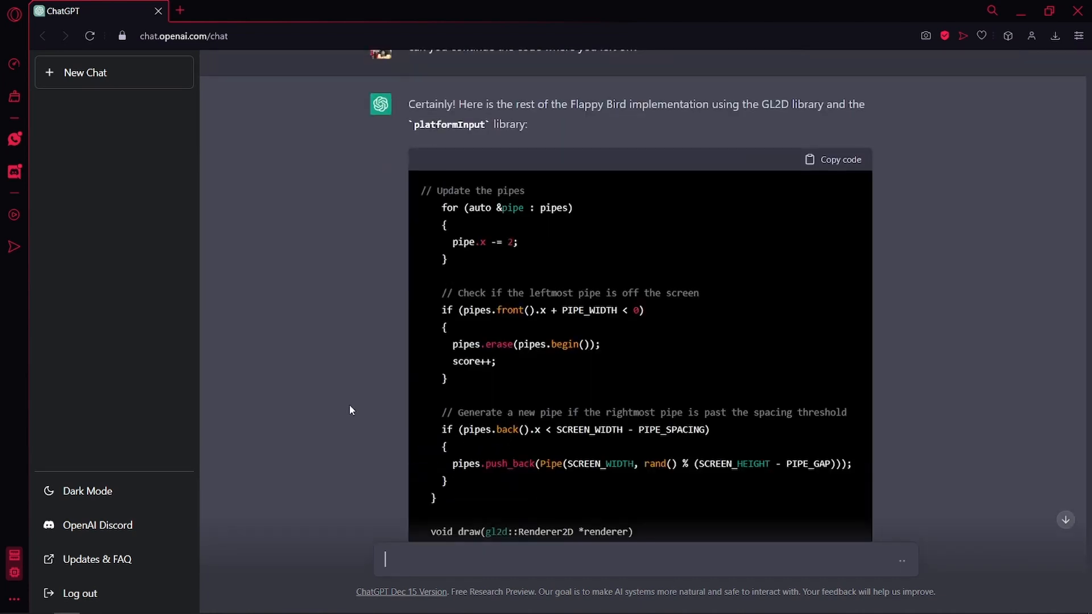
scroll("up", 3)
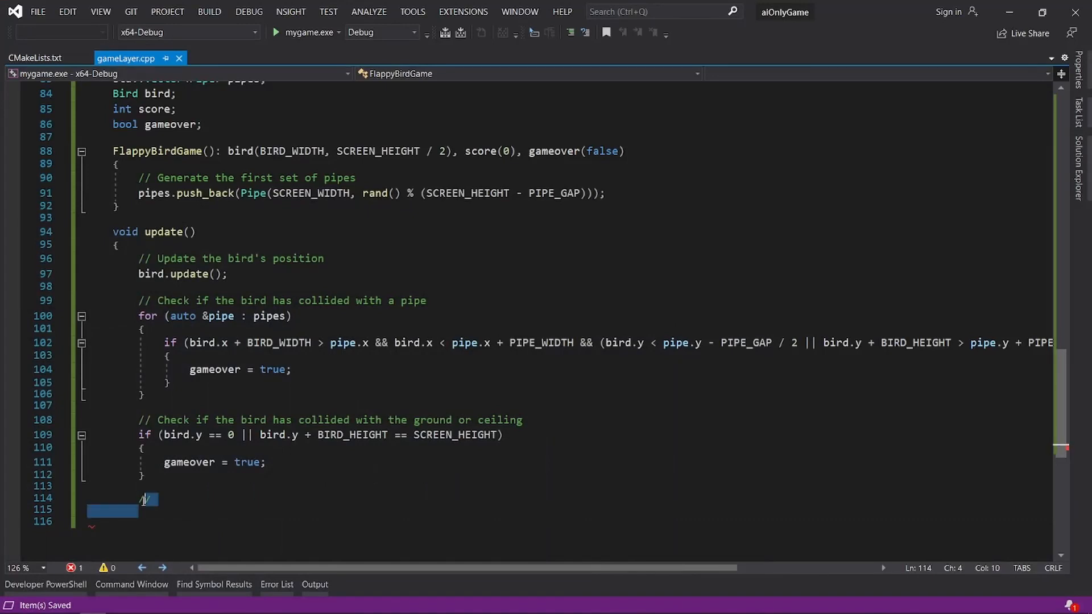
scroll("down", 3)
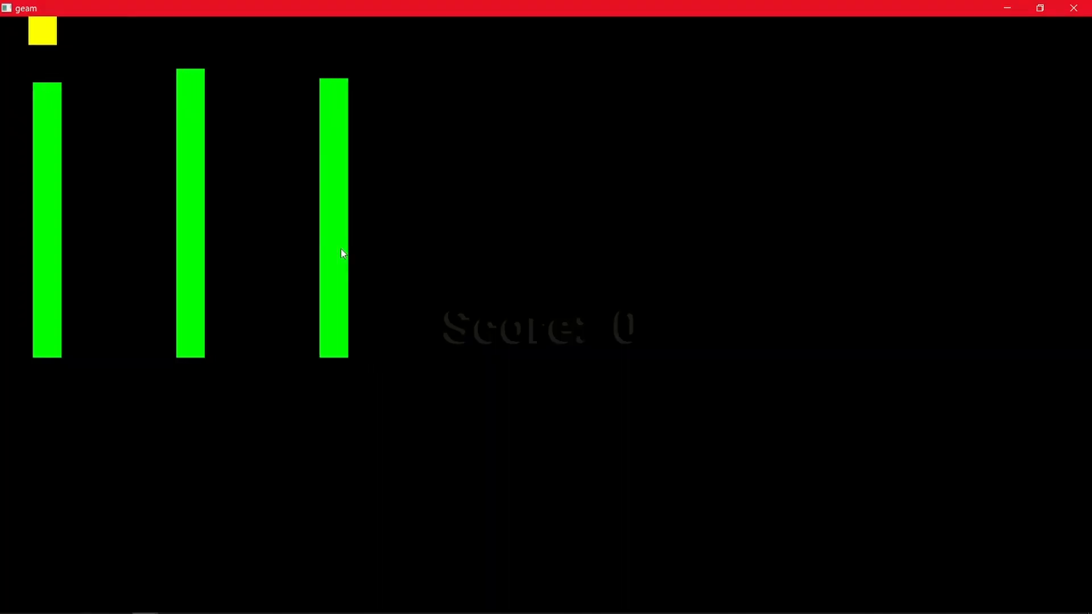
mouse_move(1075, 19)
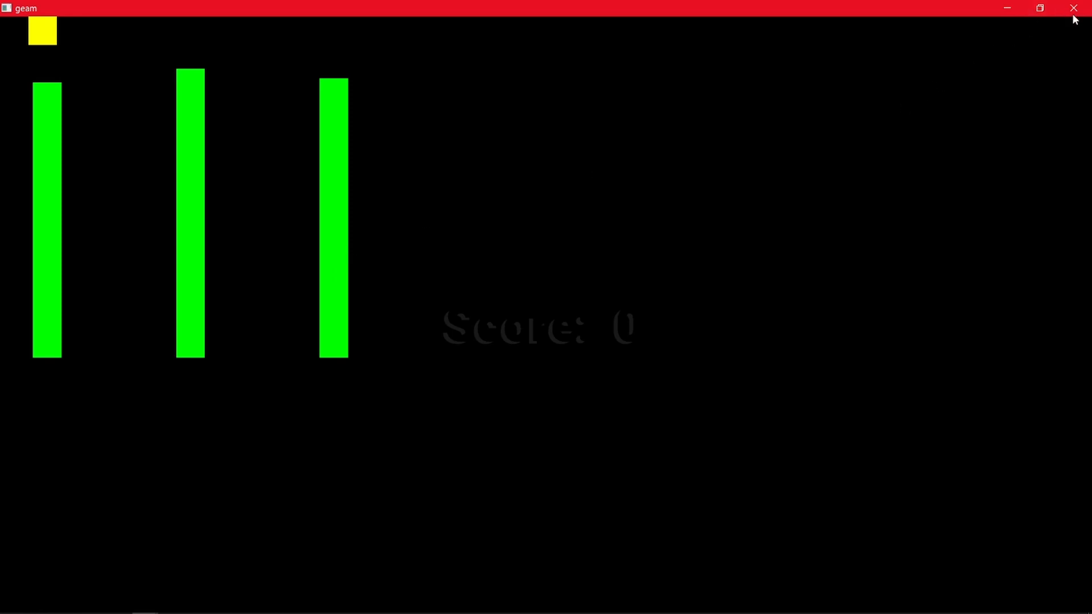
left_click(1073, 8)
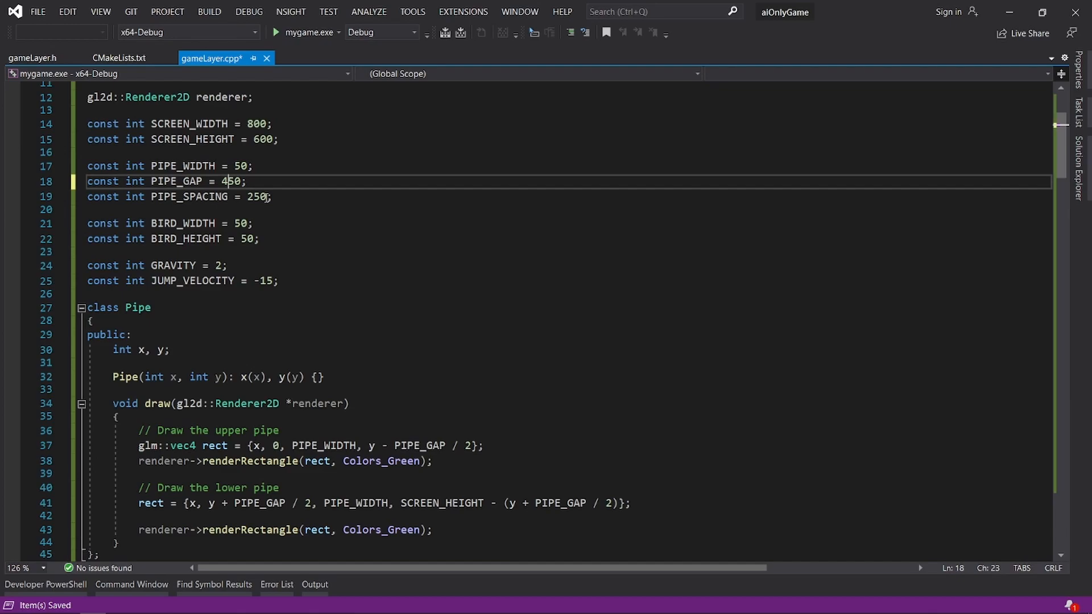
- Switch back to the ChatGPT conversation after setting PIPE_GAP to 450 in gameLayer.cpp
left_click(274, 32)
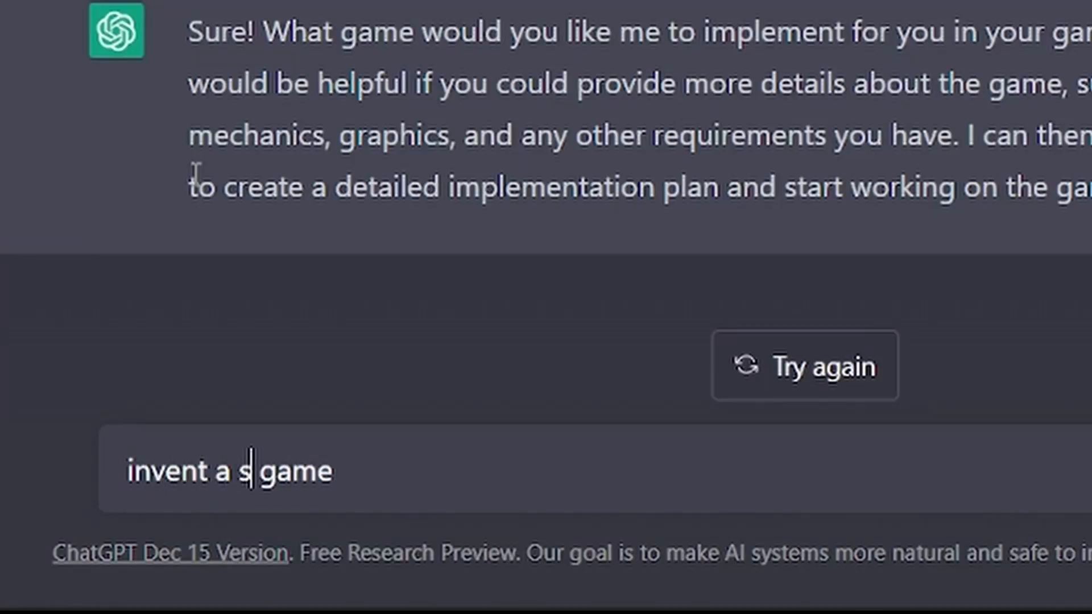
- Ask ChatGPT to invent a simple game, review the Avoid the Asteroids code, and close its test run
type("imple game or pick on")
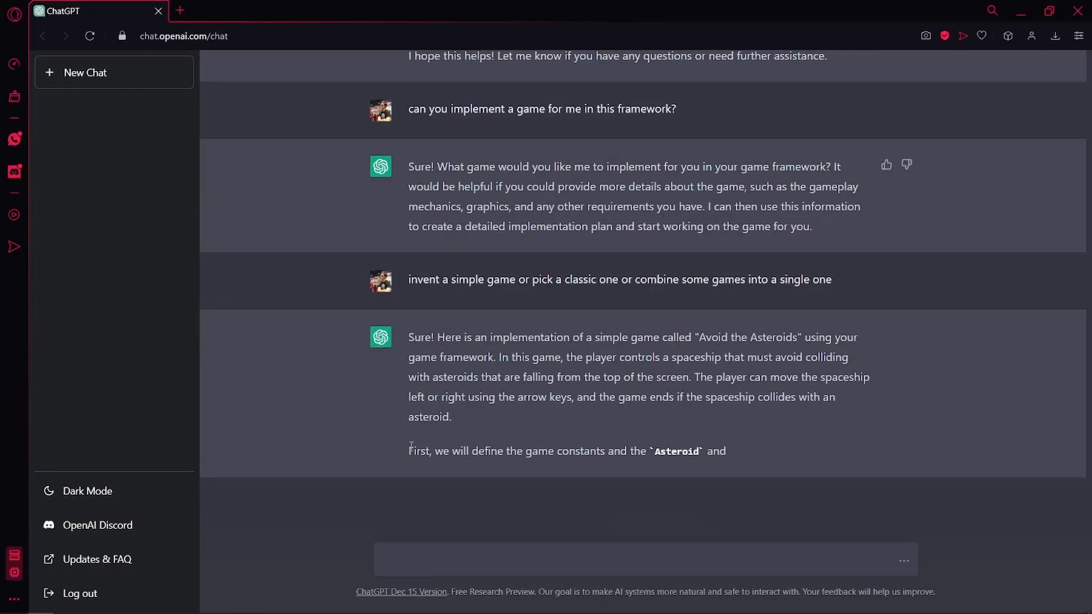
scroll("down", 3)
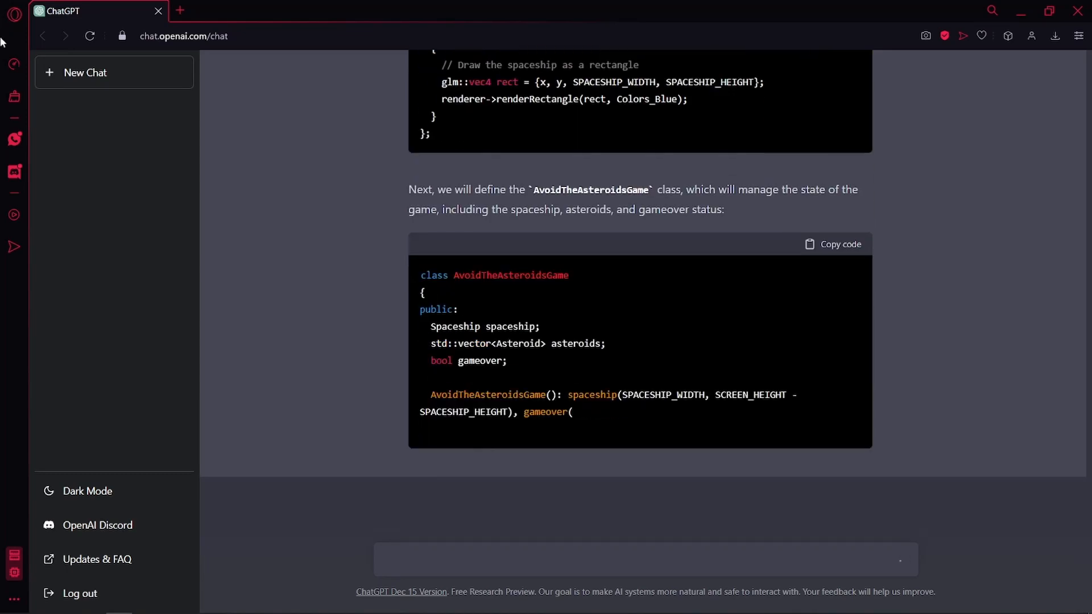
scroll("down", 3)
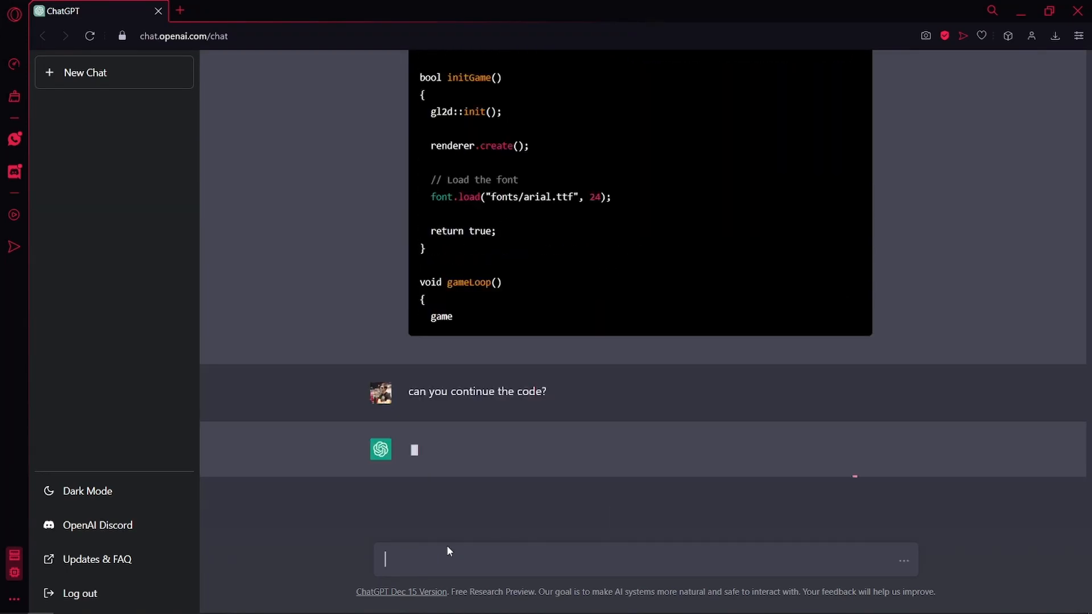
scroll("down", 3)
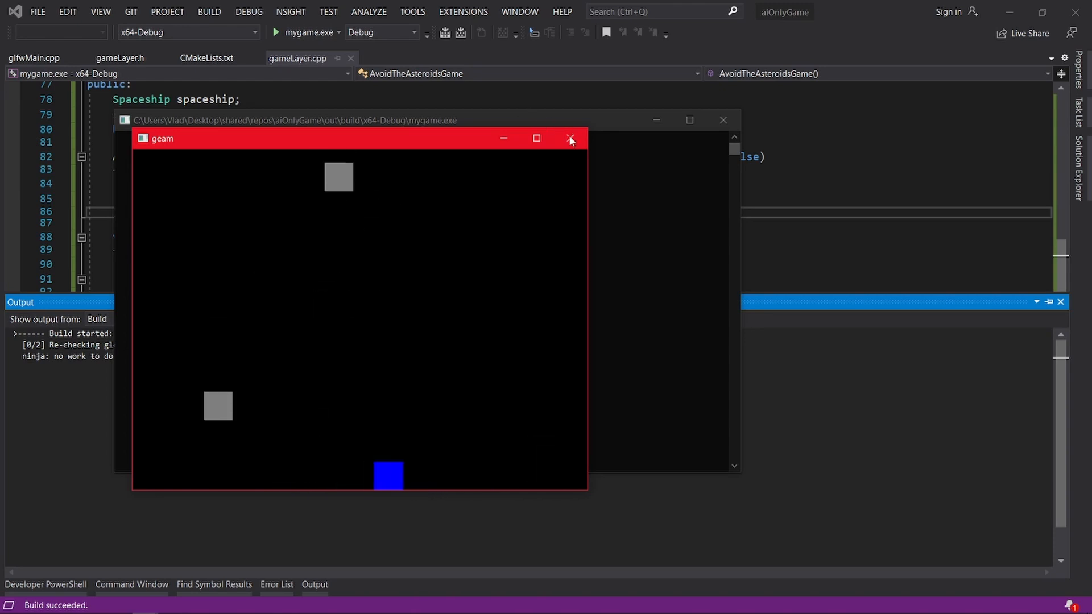
left_click(570, 140)
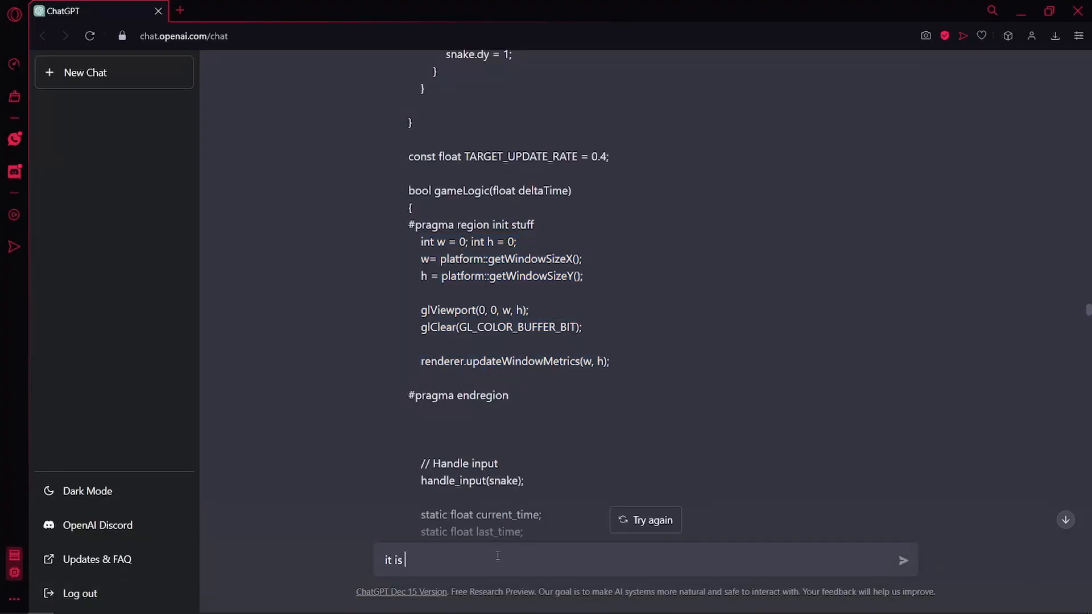
- Send ChatGPT a thank-you message calling it a nice game
type("a nice game")
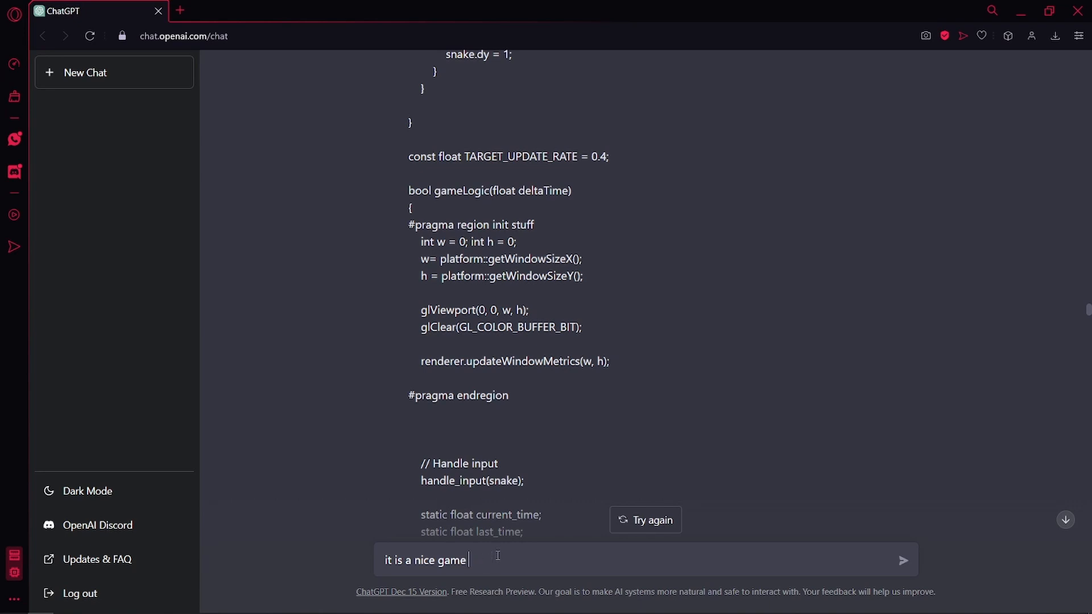
left_click(903, 560)
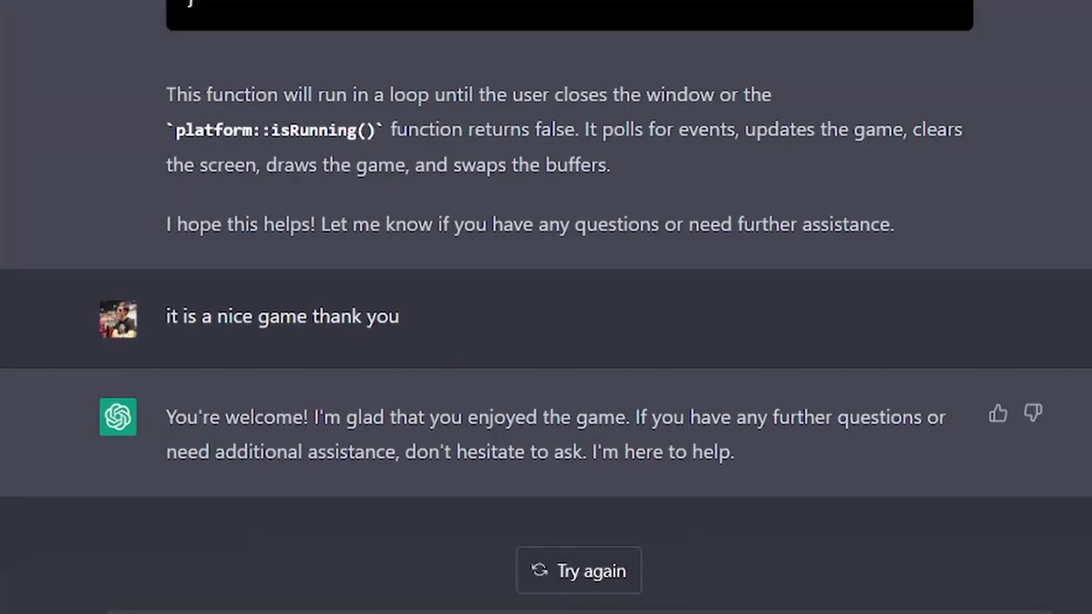